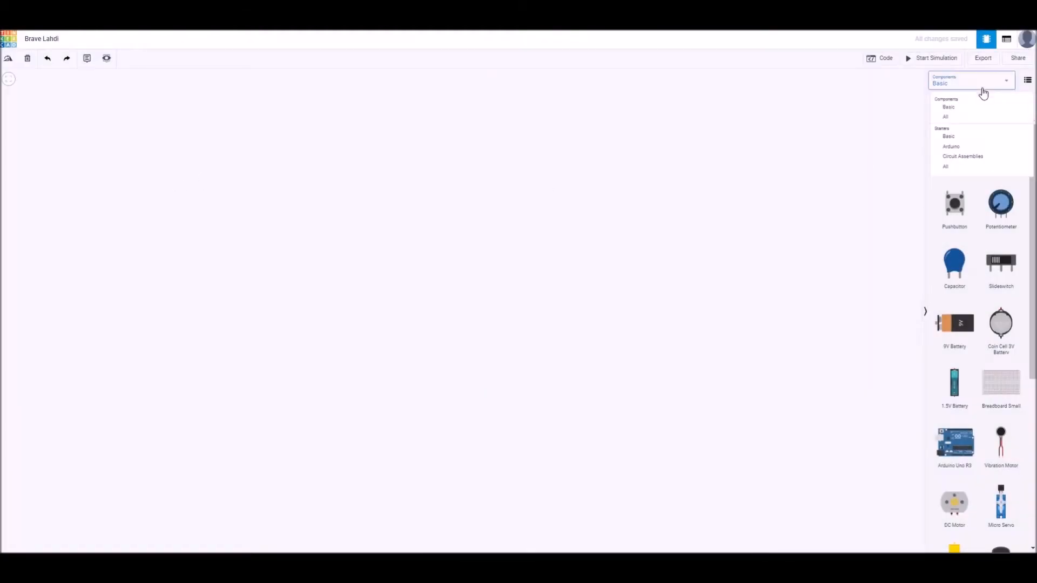
- Add the Arduino starter Breadboard circuit with power and ground rails already wired
click(950, 145)
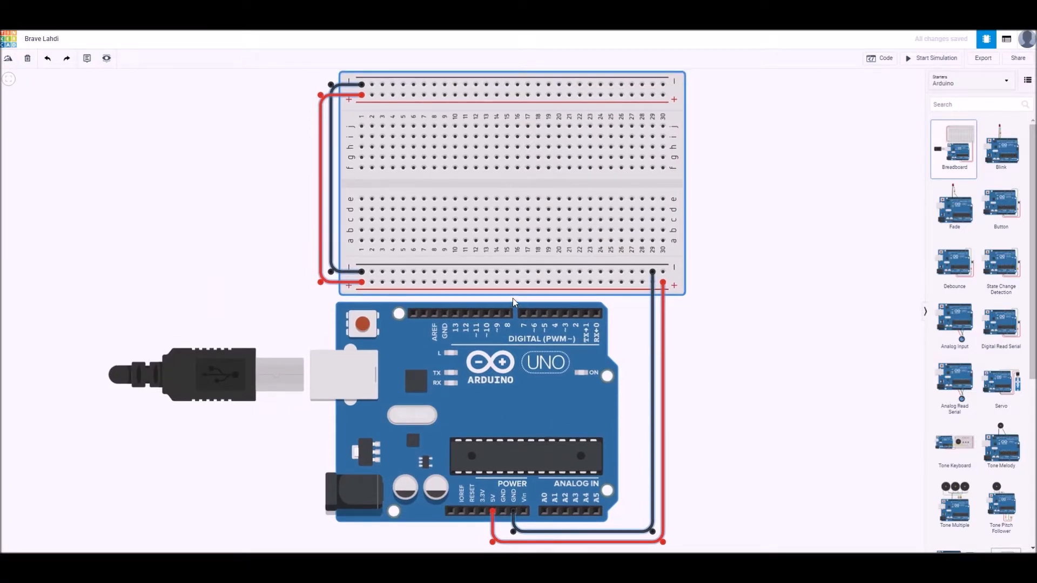
- Place a 7 Segment Display on the breadboard and wire digital pin 2 toward it
click(514, 301)
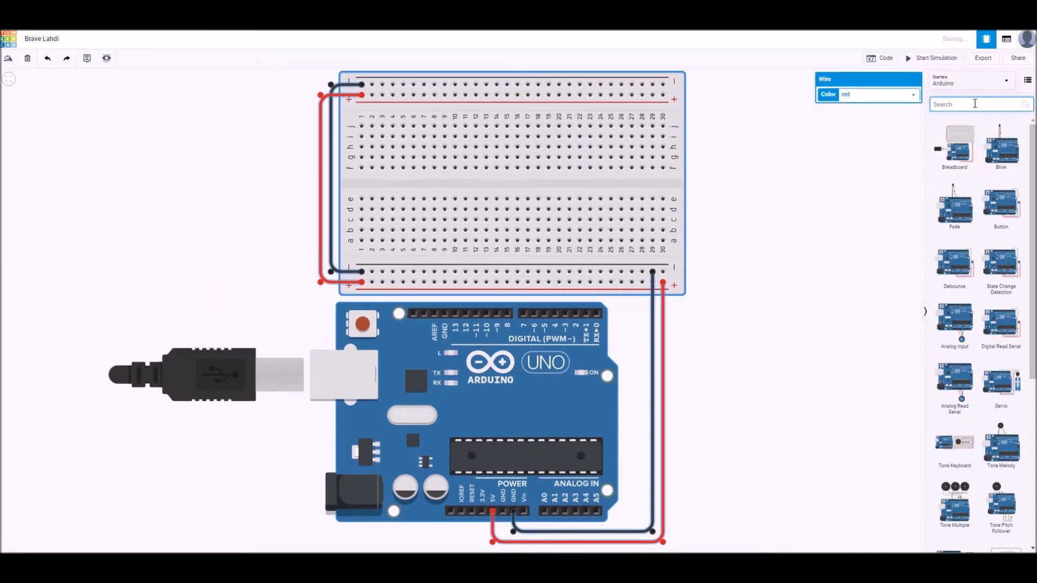
text(7 s)
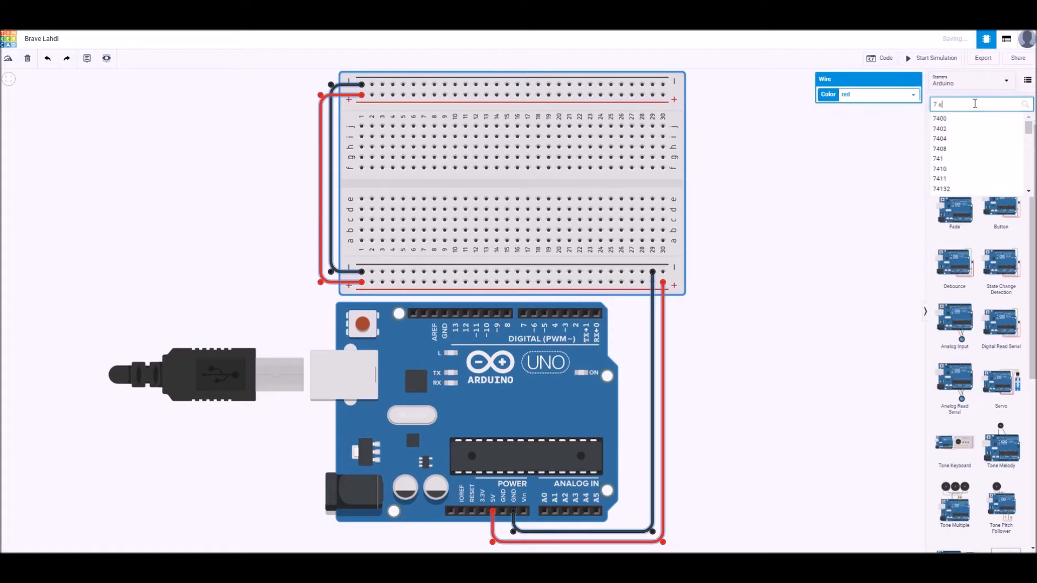
text(e)
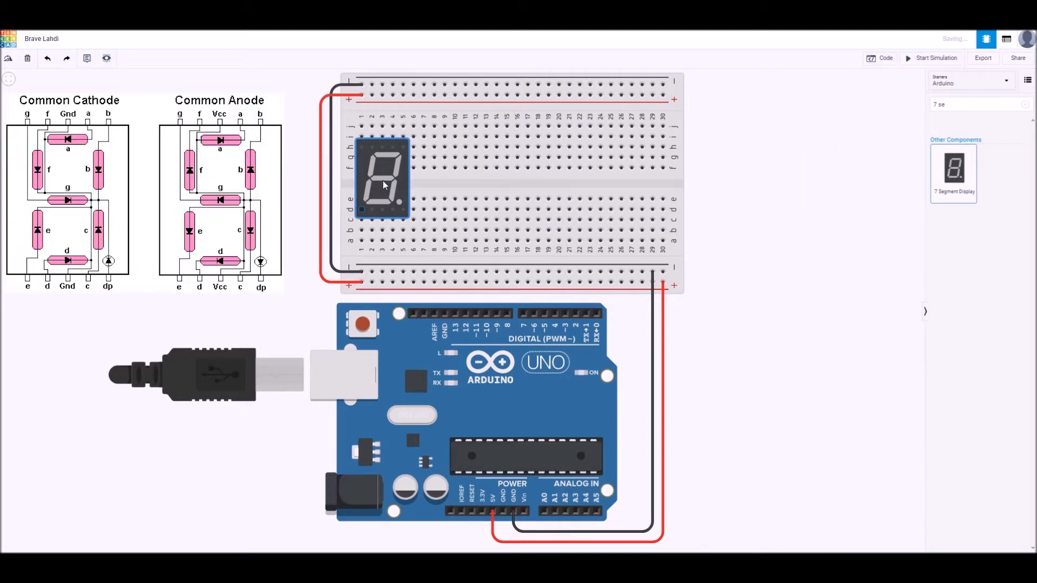
click(383, 177)
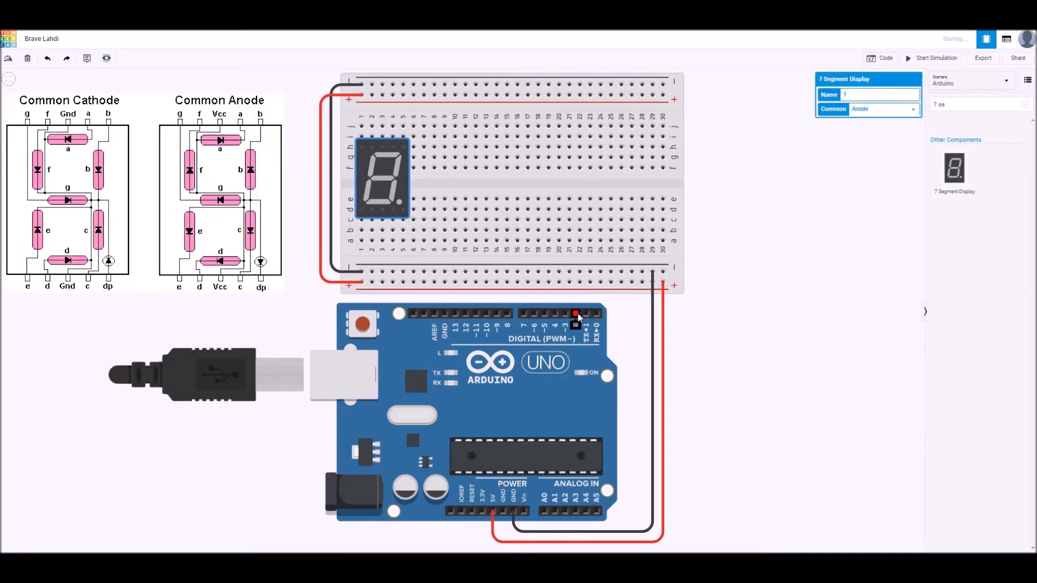
drag(575, 317, 569, 125)
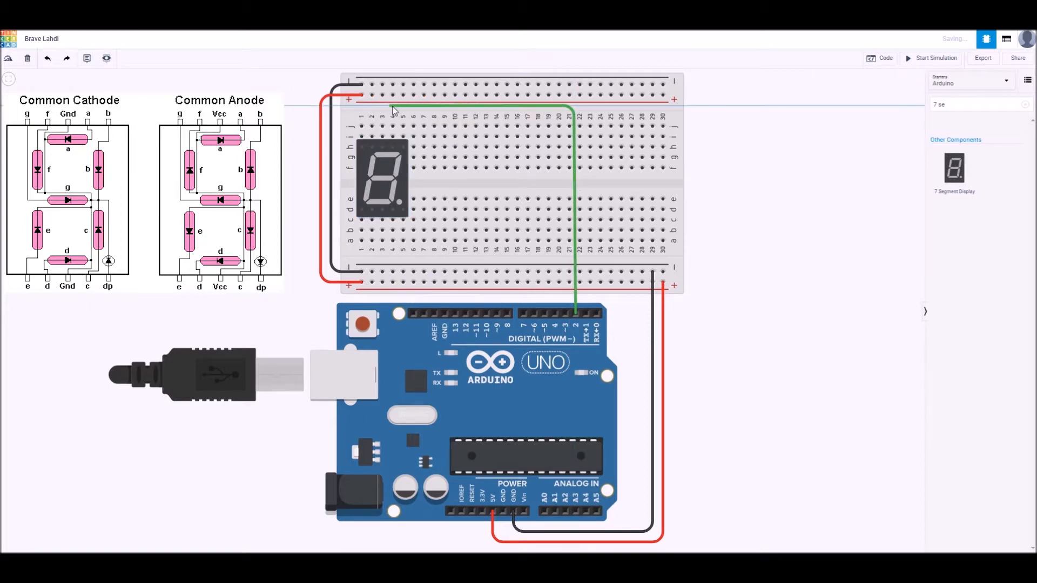
click(574, 107)
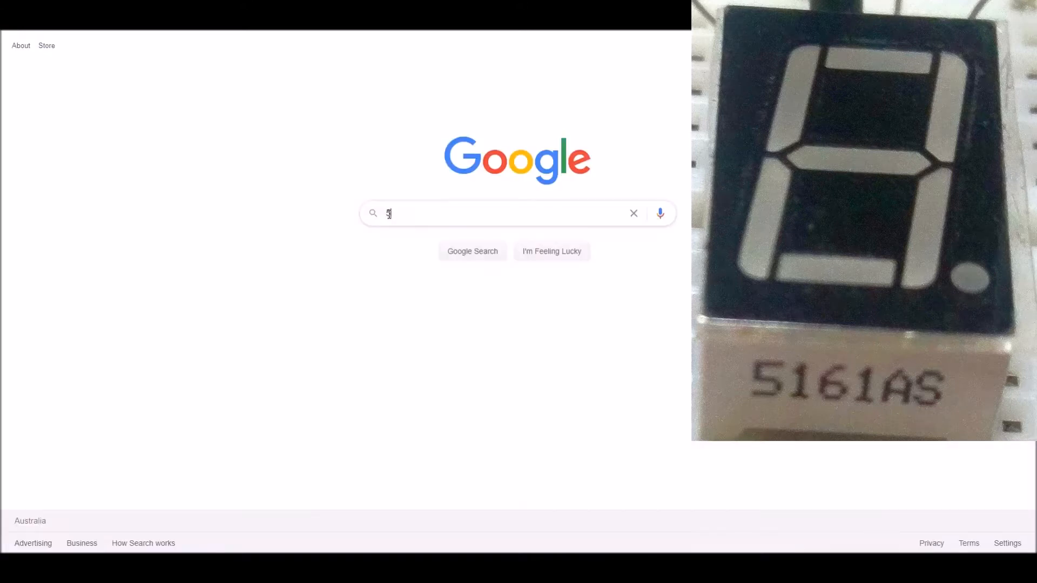
- Google '5161As' and open the xlitx 5161AS datasheet PDF
text(161As)
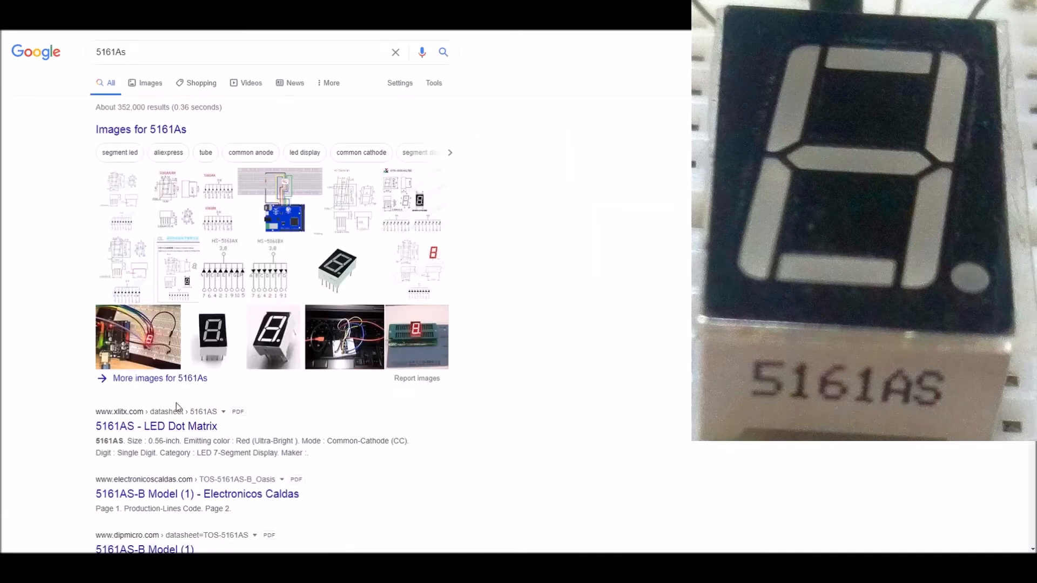
click(156, 426)
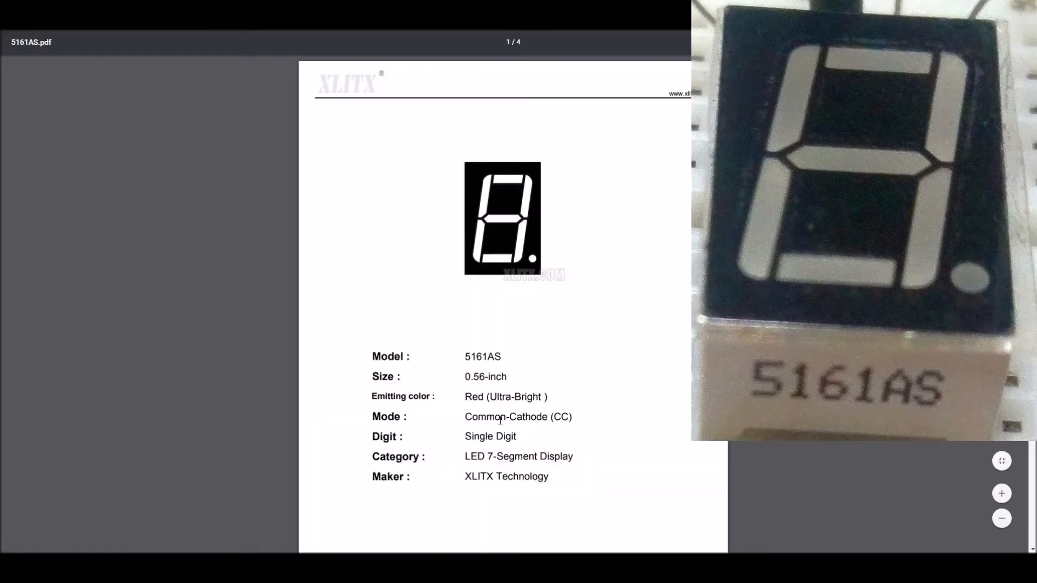
- Highlight 'Common-Cathode (CC)' in the datasheet and review the page 2 parameter tables
double_click(505, 417)
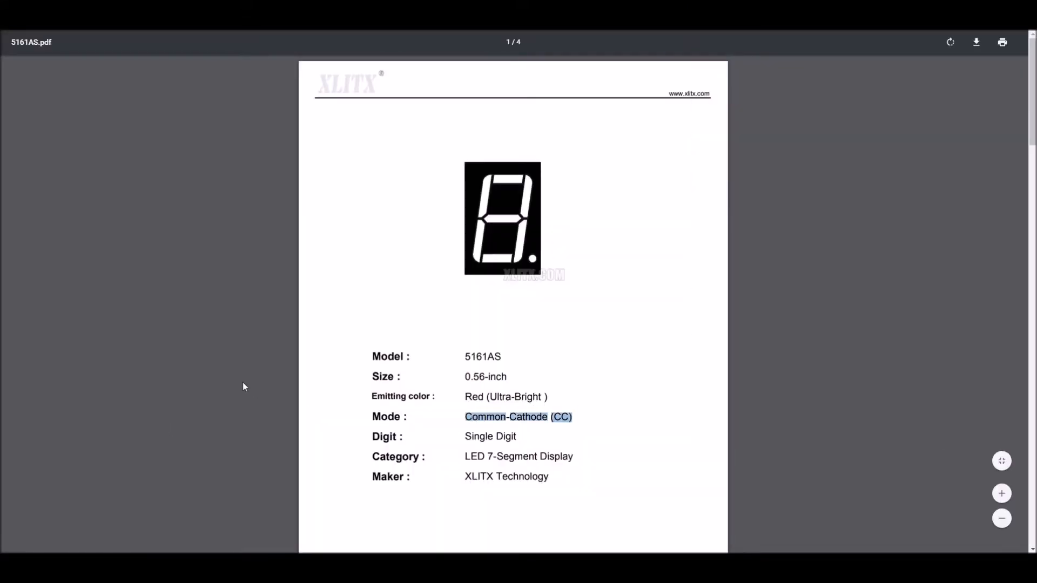
scroll(down, 3)
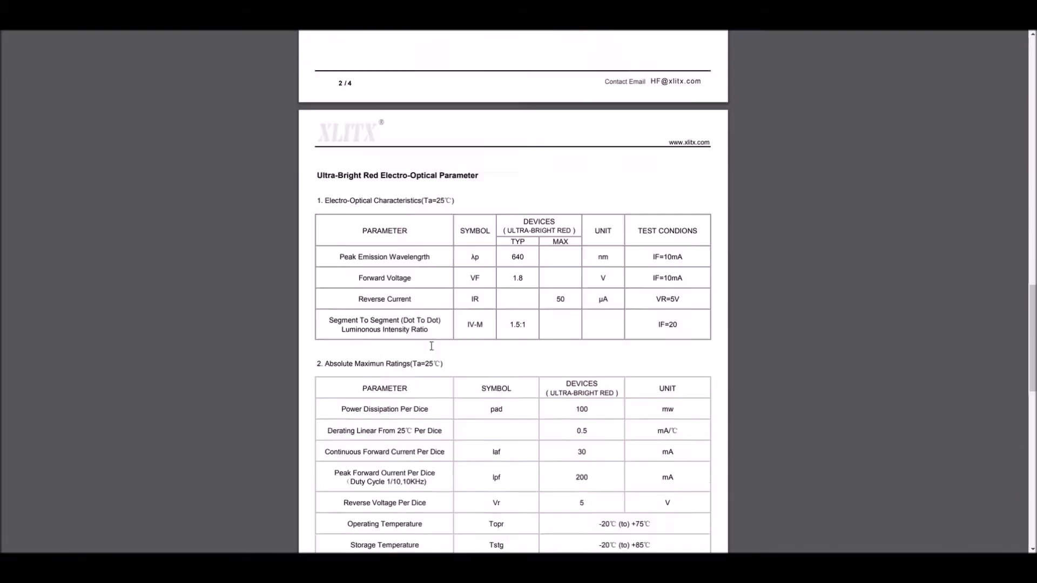
scroll(down, 3)
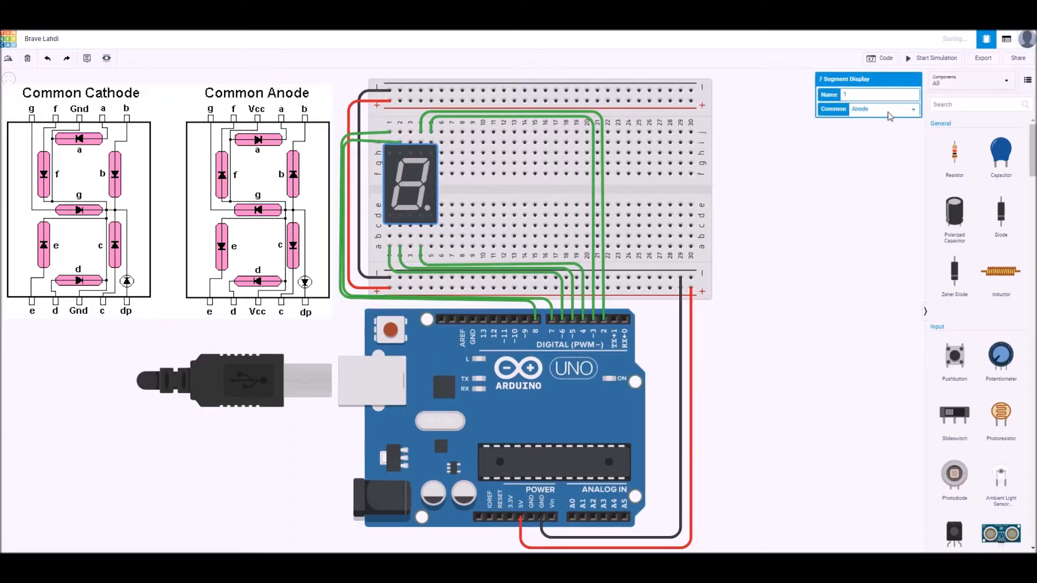
- Set the display to common cathode and give the new resistor a 220 Ω value
click(882, 109)
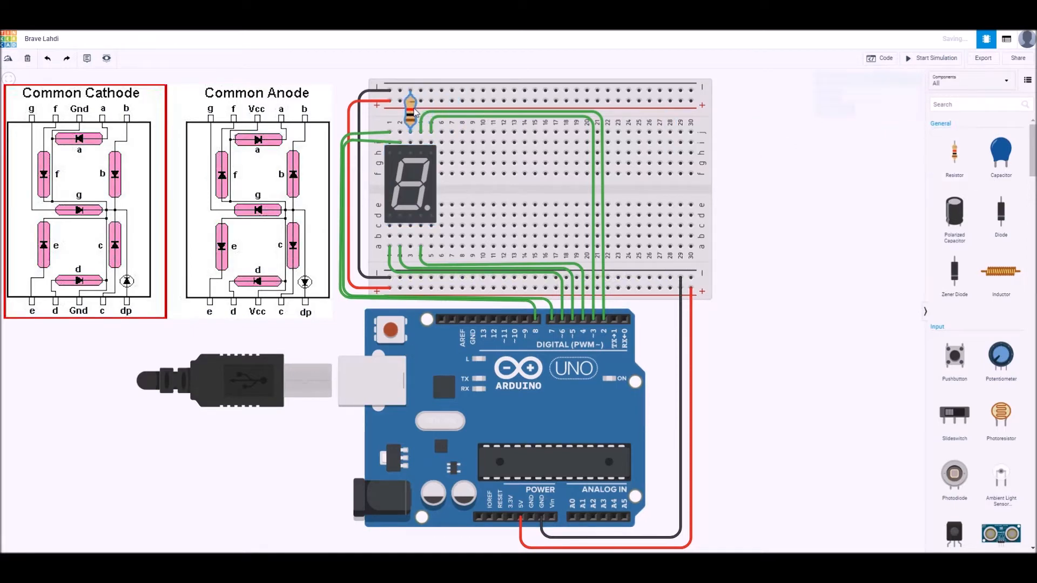
click(410, 109)
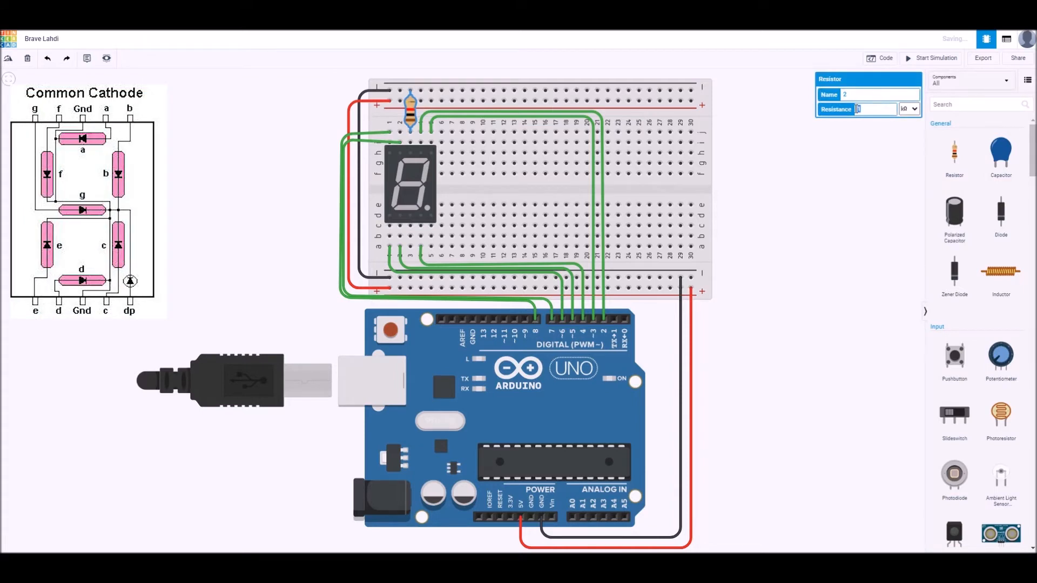
click(917, 108)
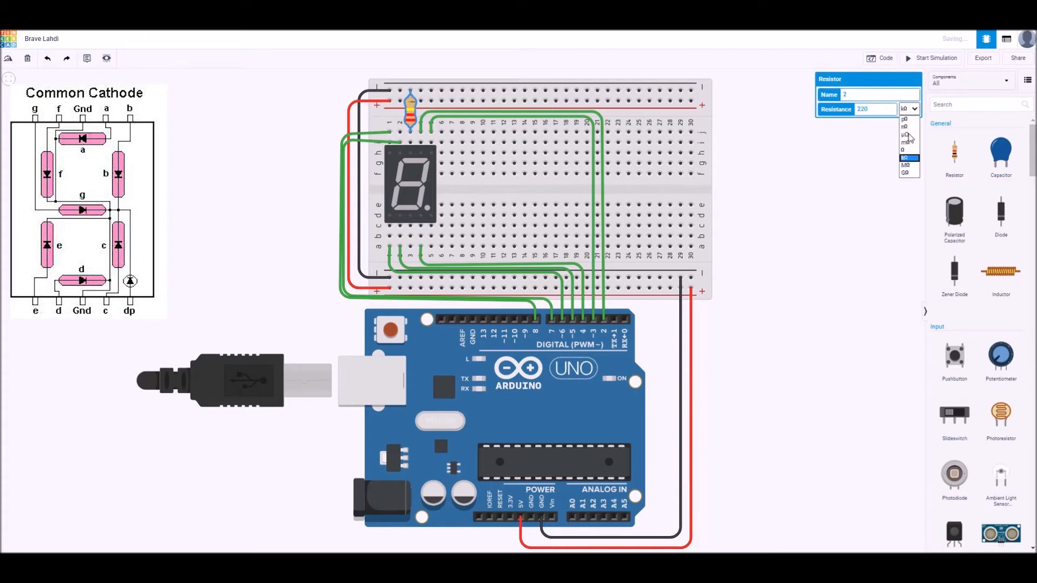
click(853, 158)
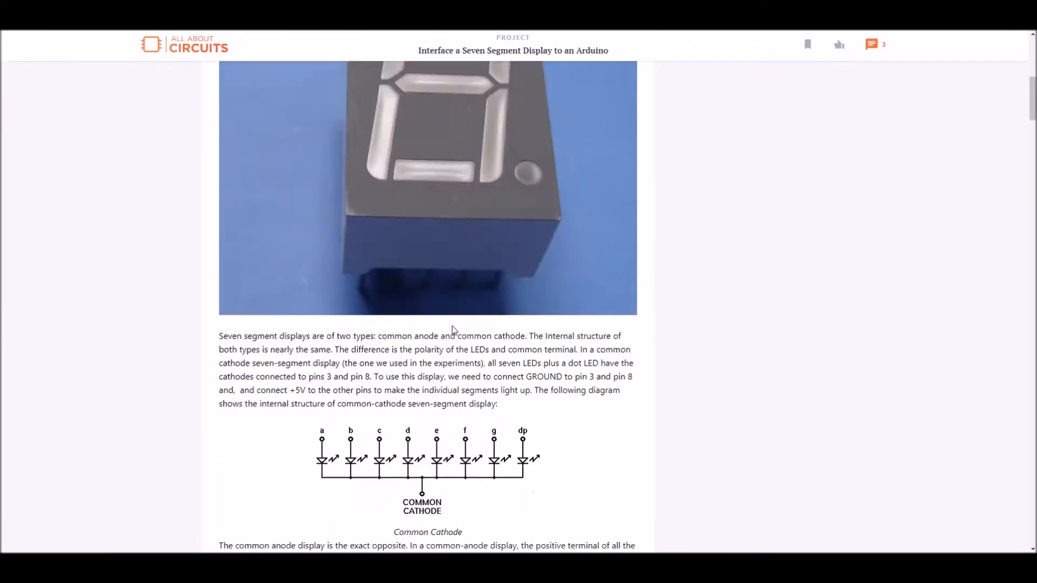
- Copy the Experiment 1 segment on/off code block from the All About Circuits article
scroll(down, 3)
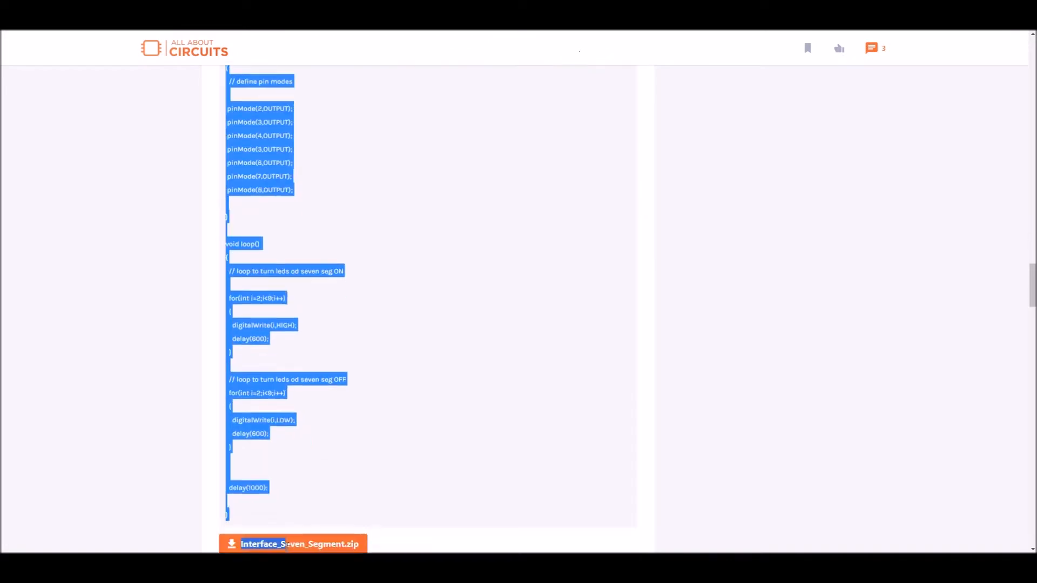
scroll(down, 3)
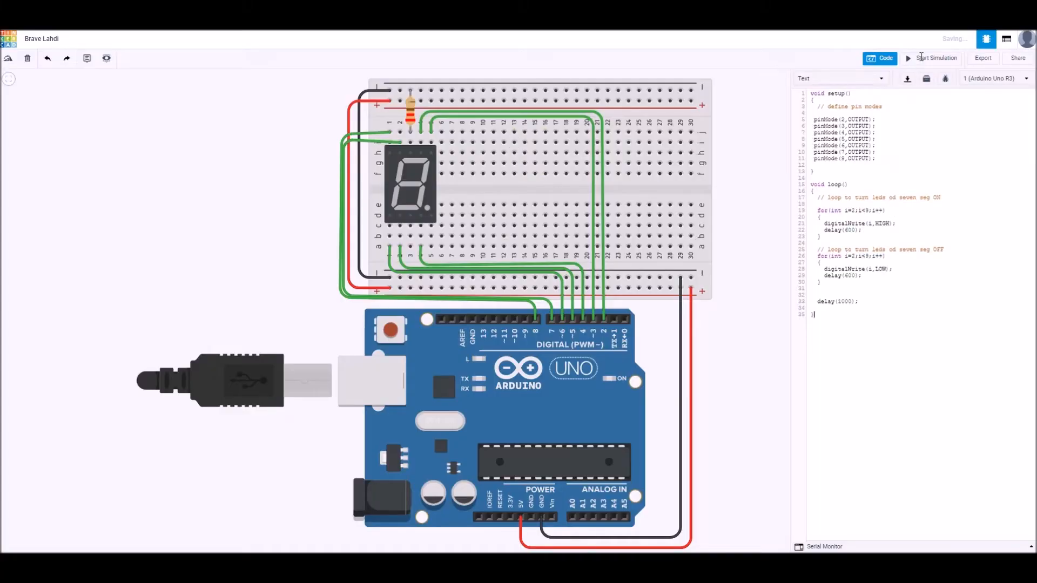
- Simulate the pasted segment sketch, then select the article's countdown counter code to copy
click(933, 58)
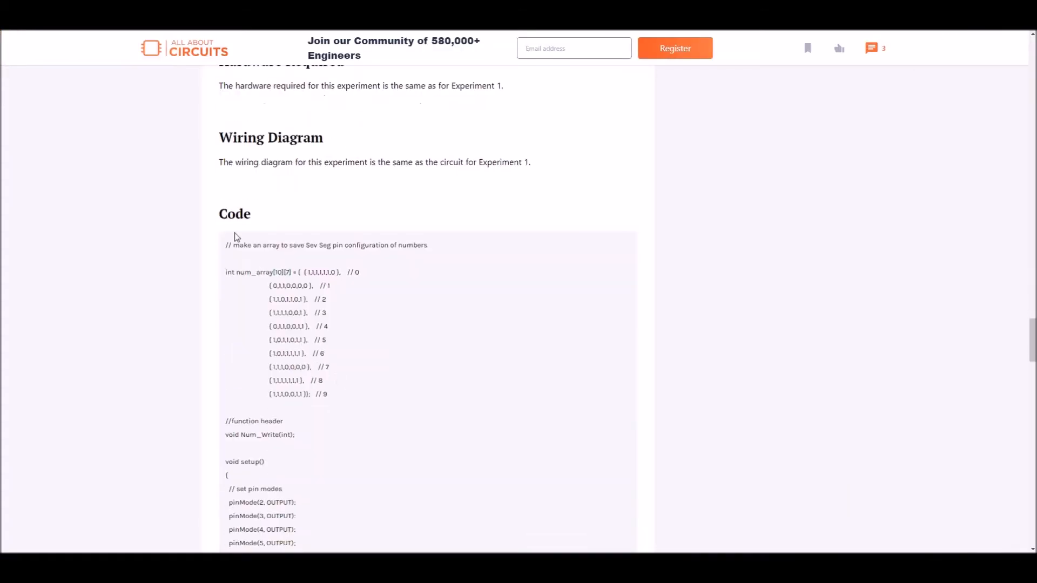
scroll(down, 3)
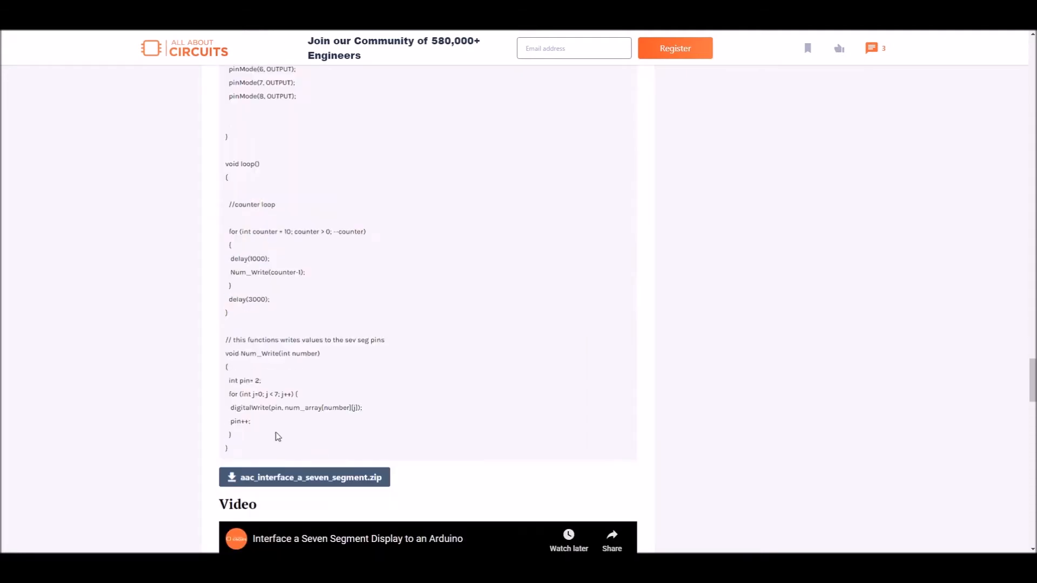
drag(228, 69, 230, 447)
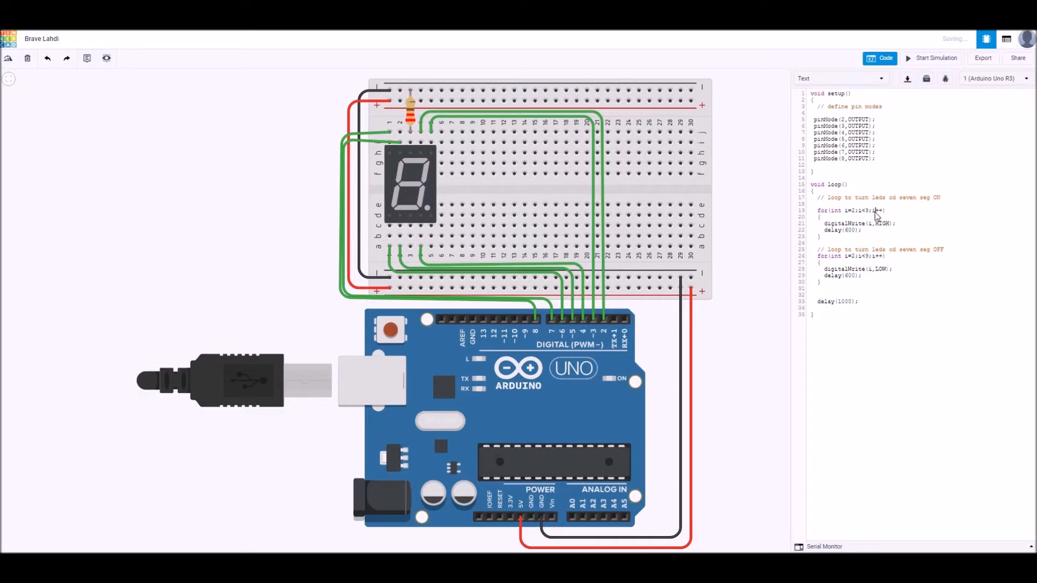
- Run the pasted countdown sketch once, then rewrite its loop as counter = 0; counter <= 9; counter++
click(935, 59)
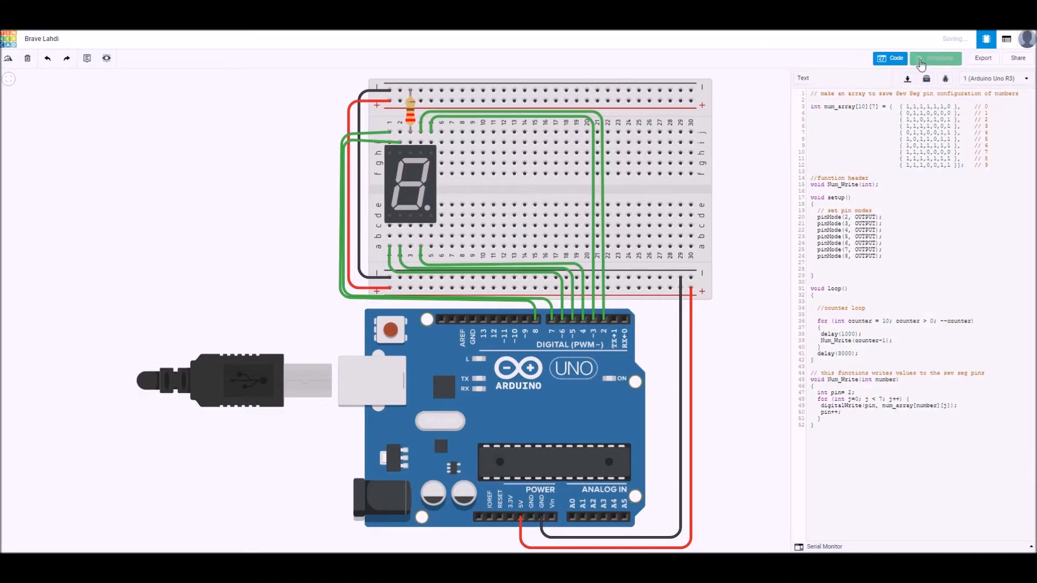
click(935, 59)
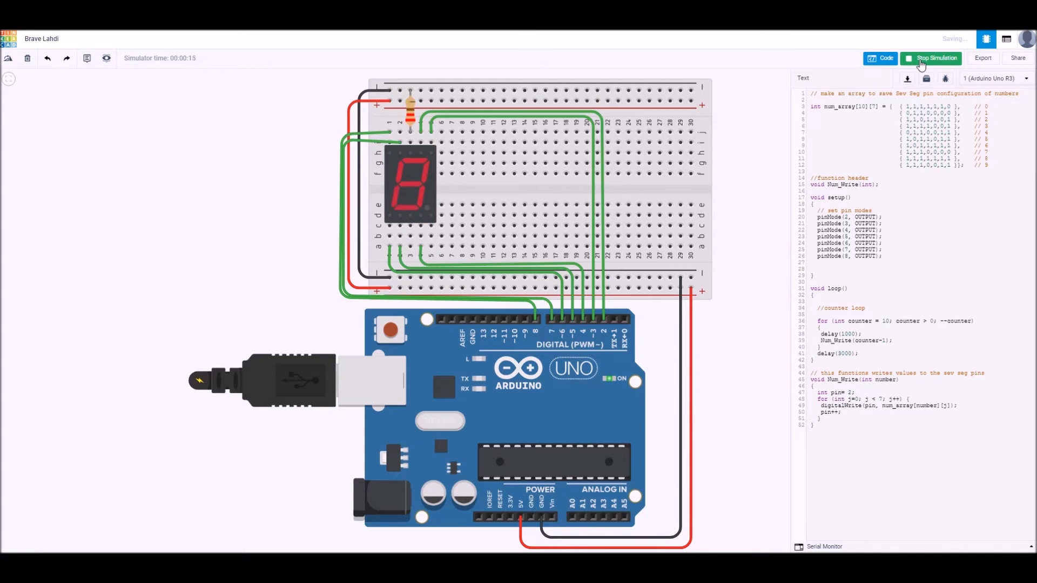
click(934, 57)
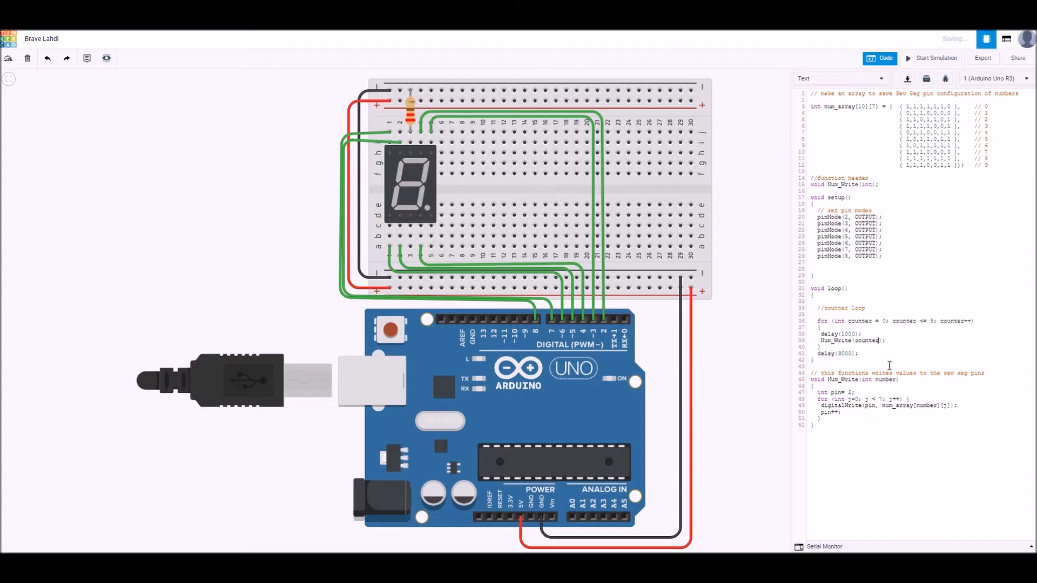
- Simulate the count-up sketch until the display reaches 9, then stop it
click(935, 58)
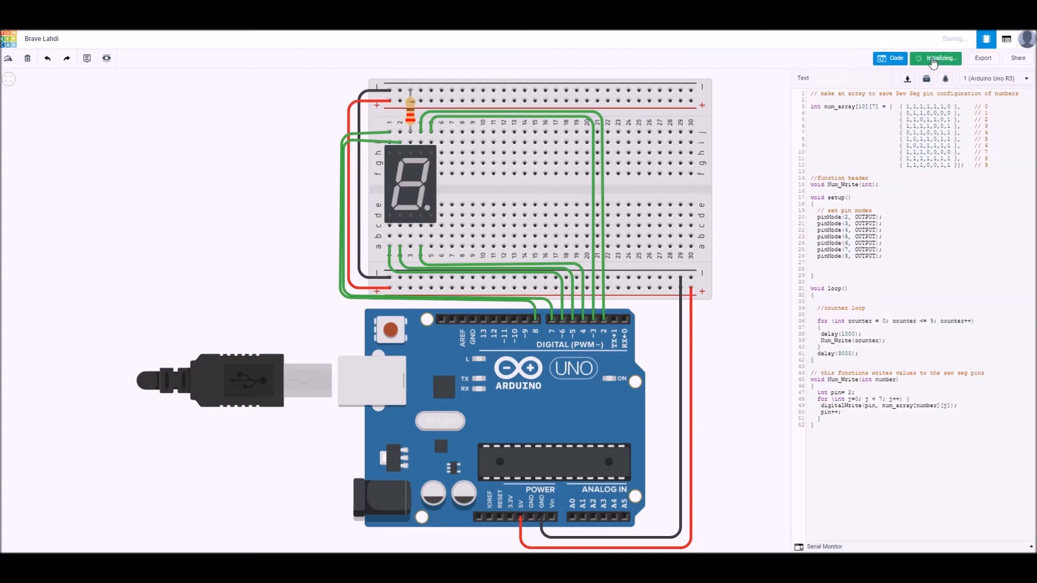
click(934, 58)
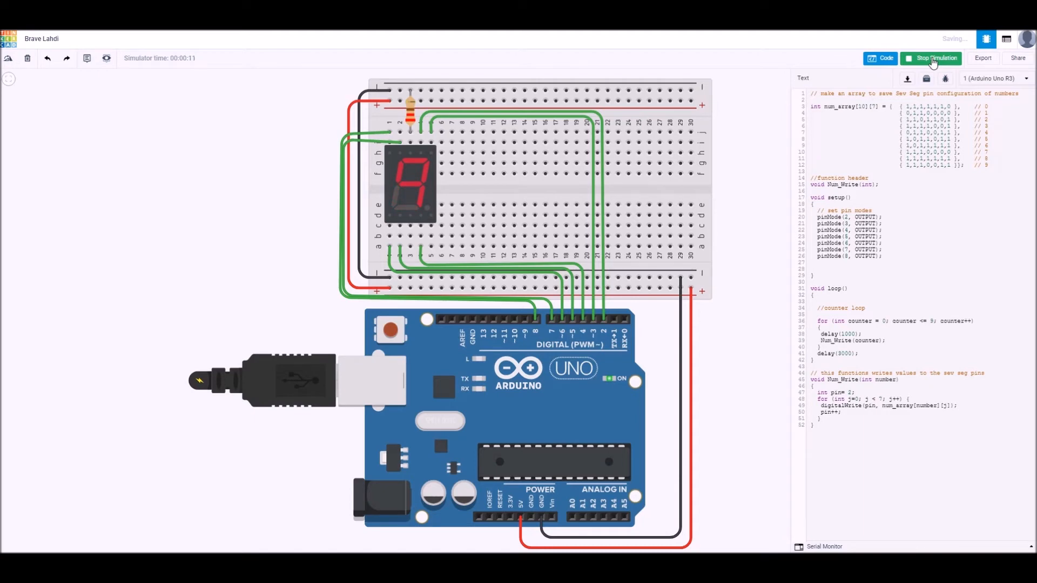
click(934, 57)
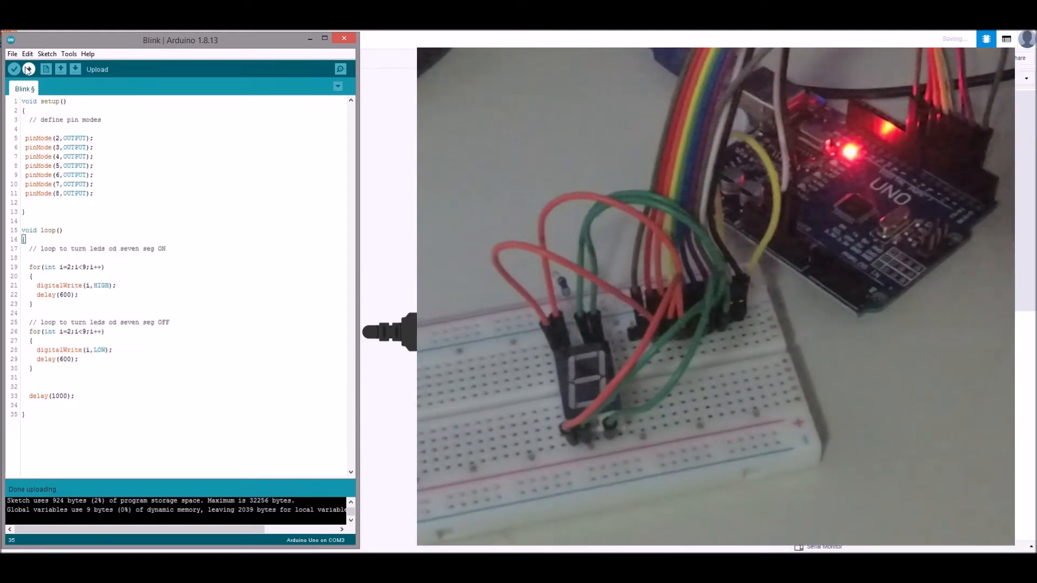
- Upload the segment on/off sketch from Arduino IDE to the real Uno
click(28, 69)
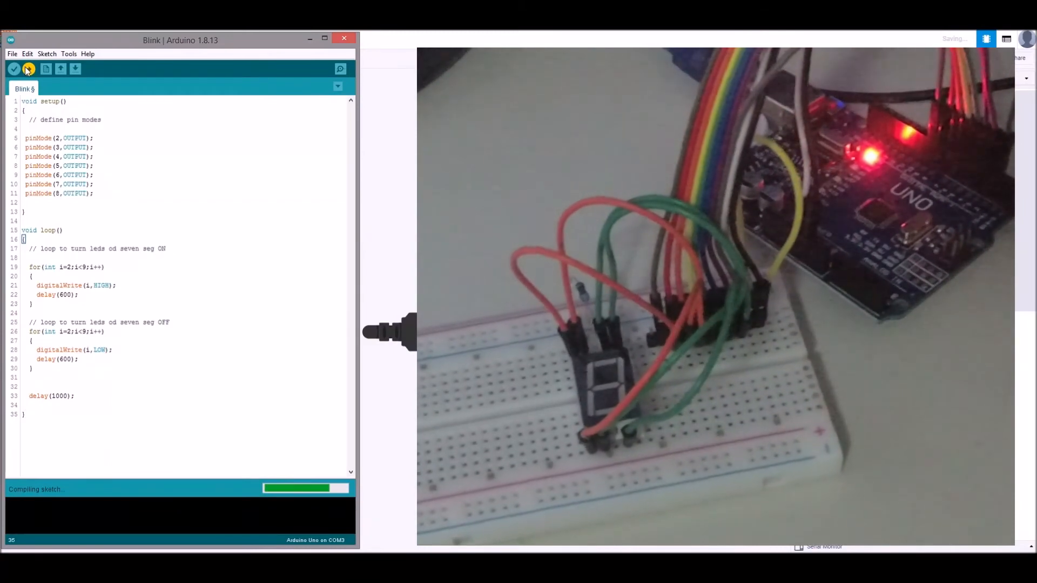
click(28, 69)
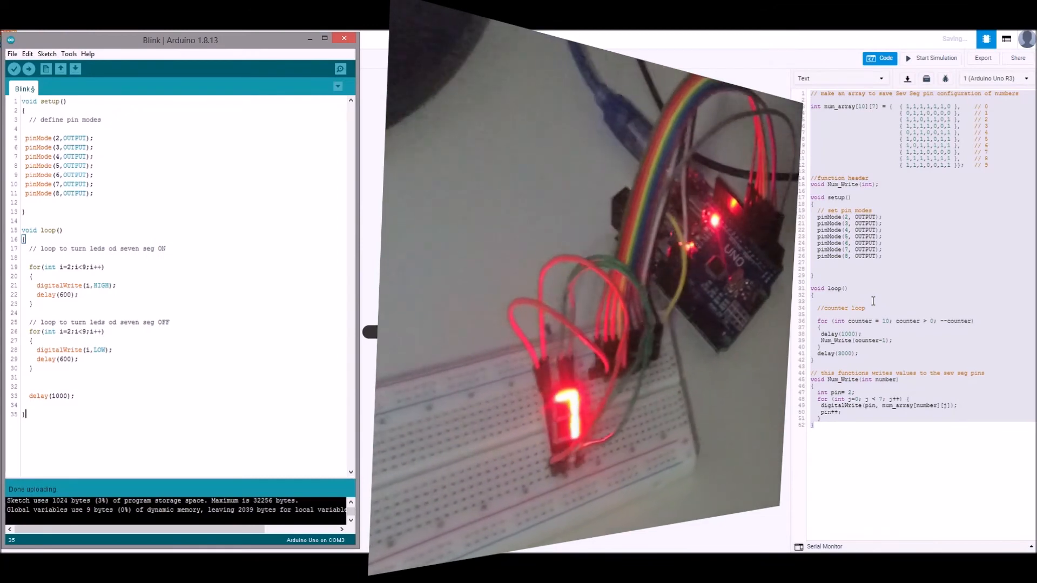
- Paste the countdown counter sketch into the IDE and upload it to the real Uno
scroll(down, 3)
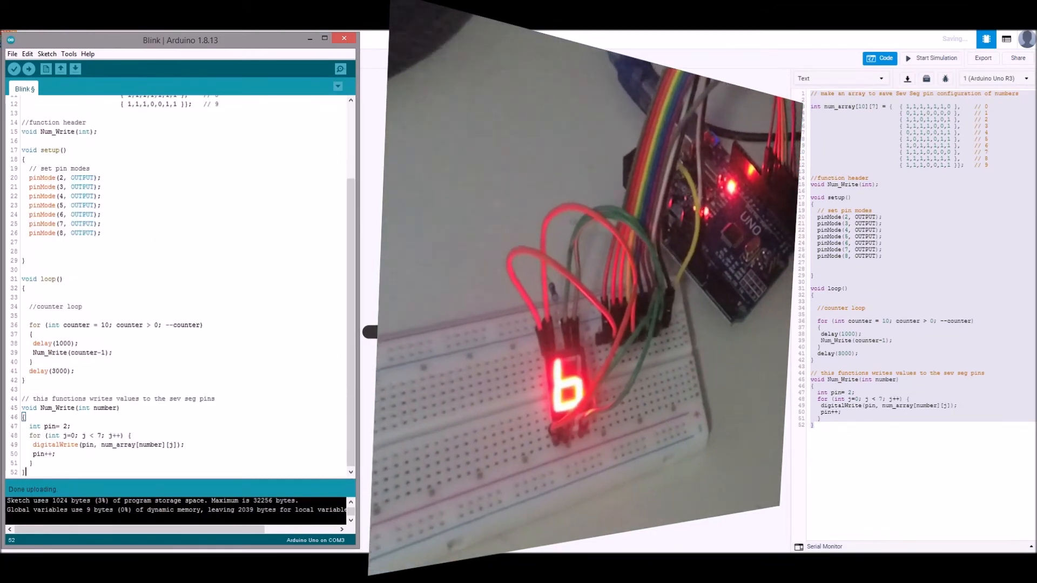
click(14, 69)
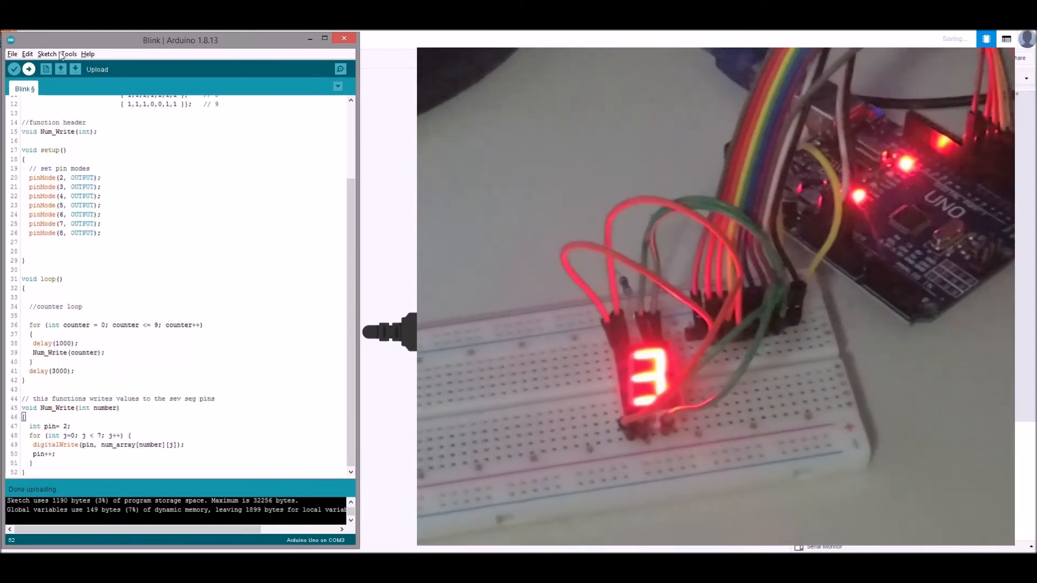
- Upload the edited 0-to-9 count-up sketch to the real Uno board
click(28, 69)
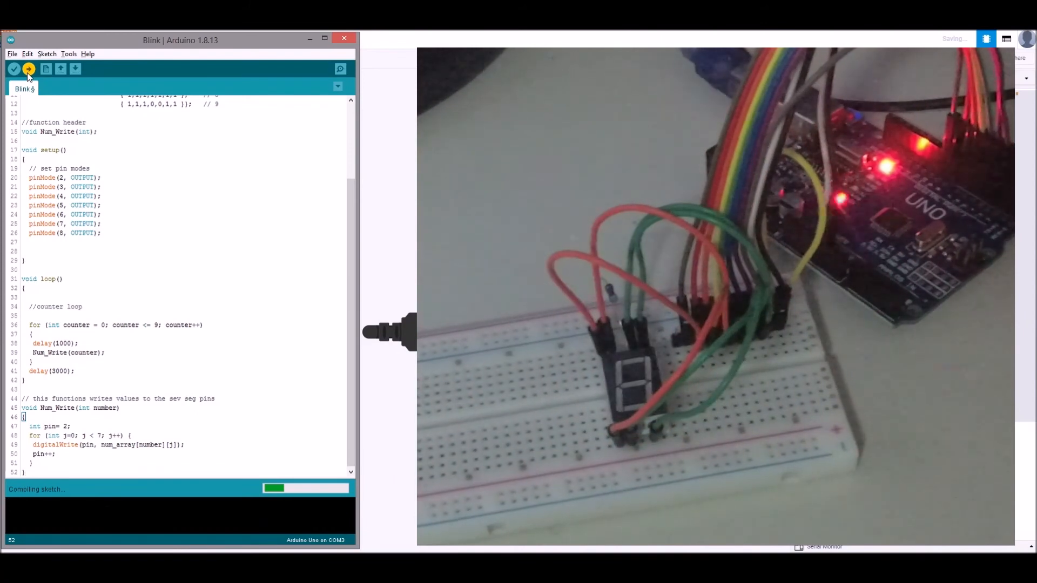